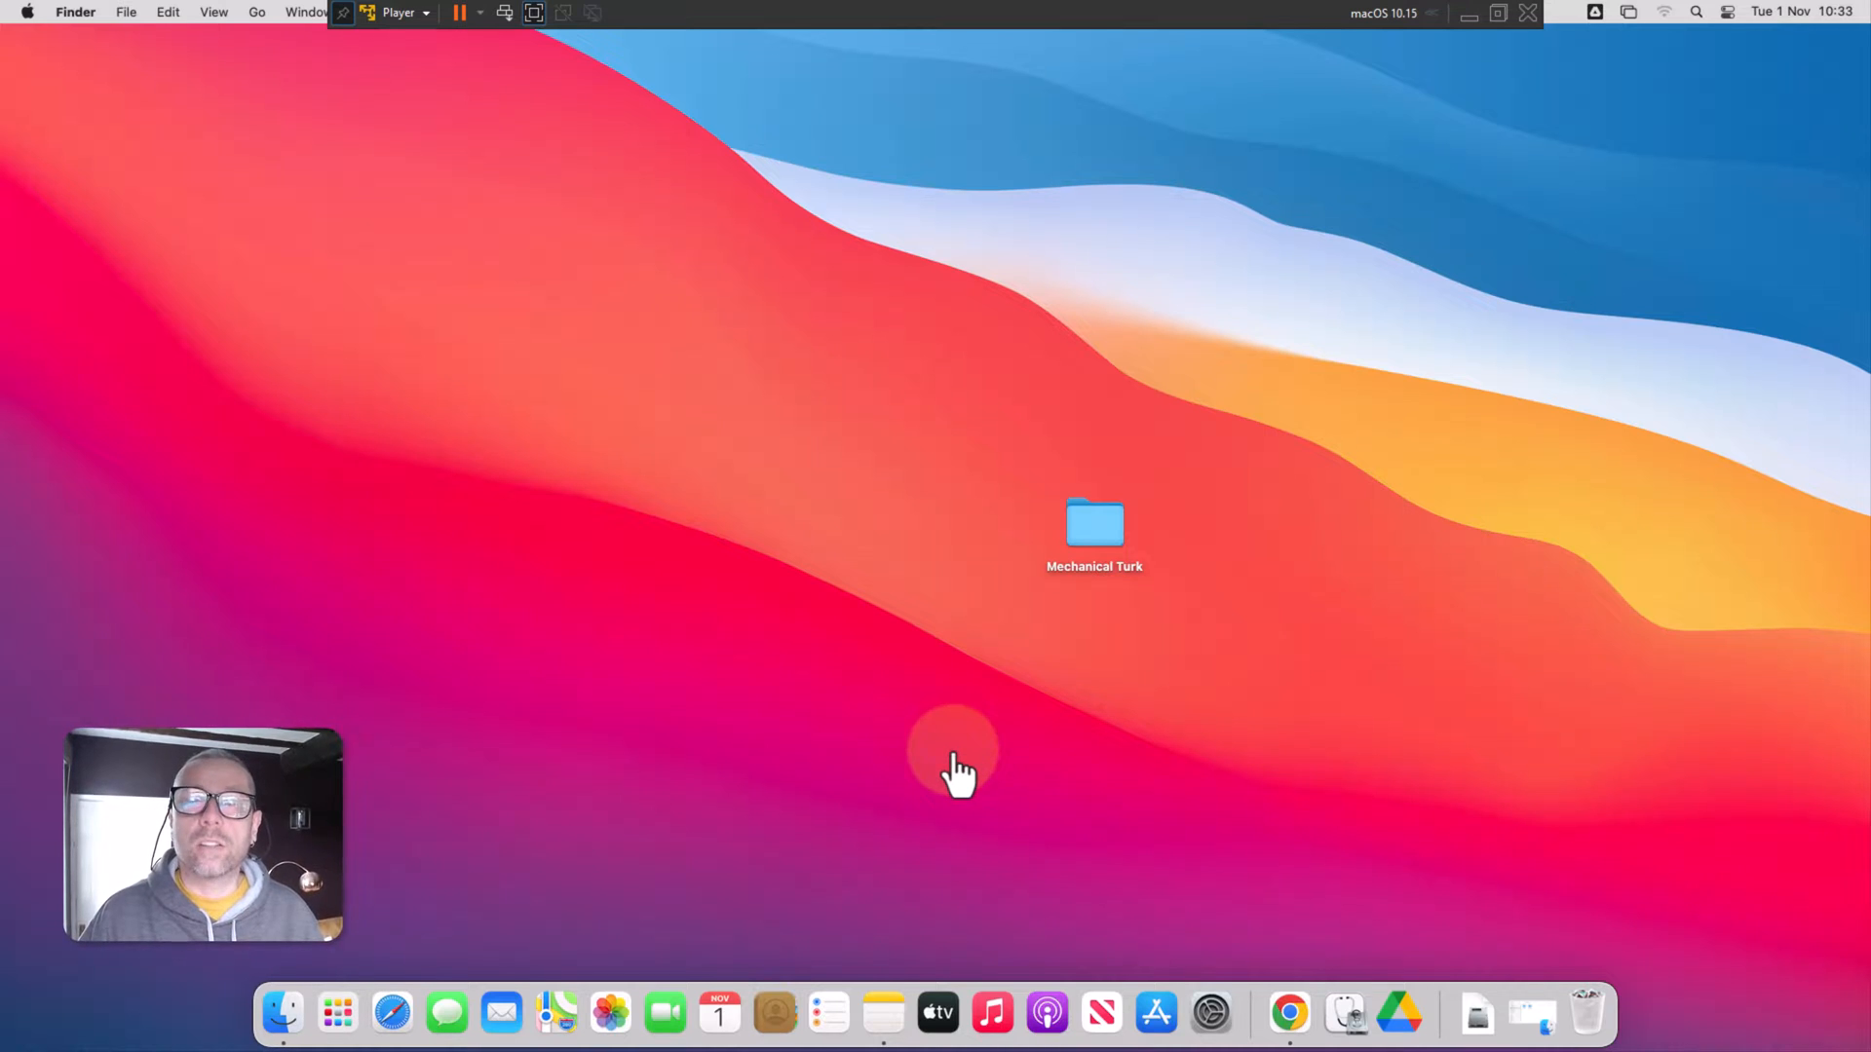
pyautogui.moveTo(1050, 728)
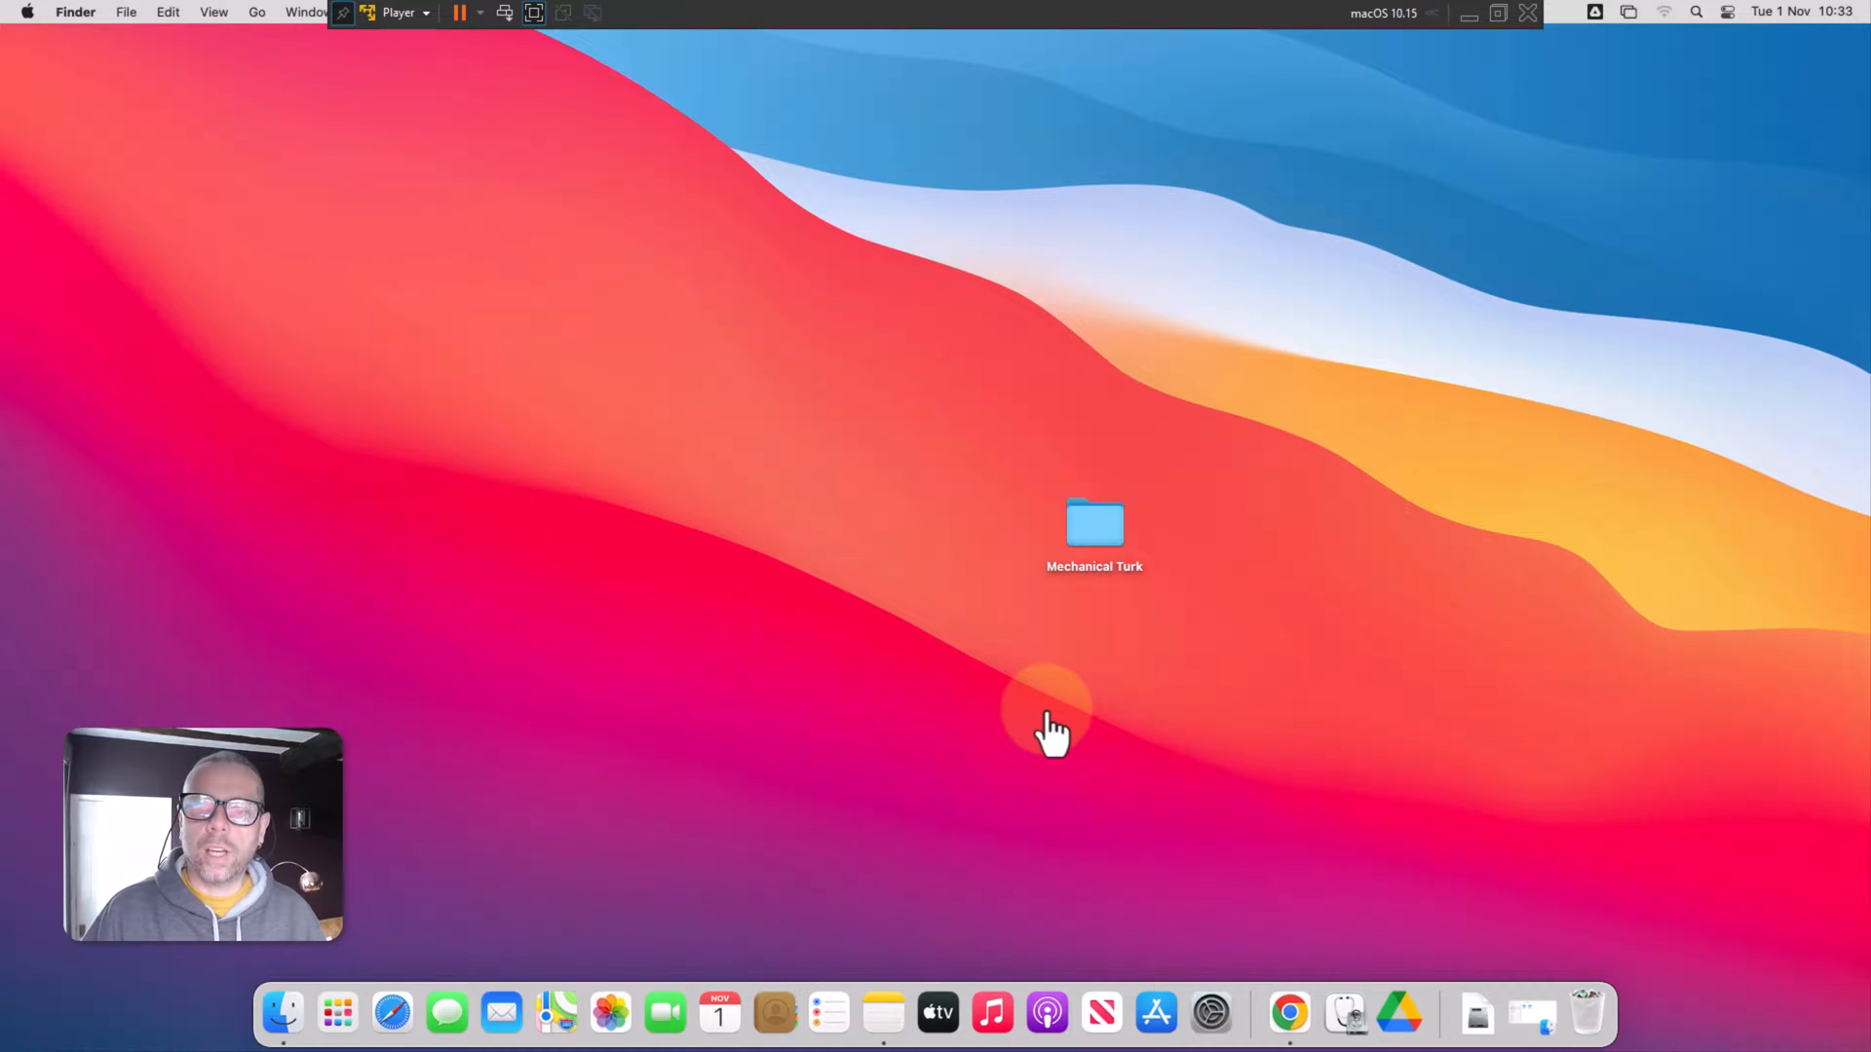
pyautogui.moveTo(1104, 650)
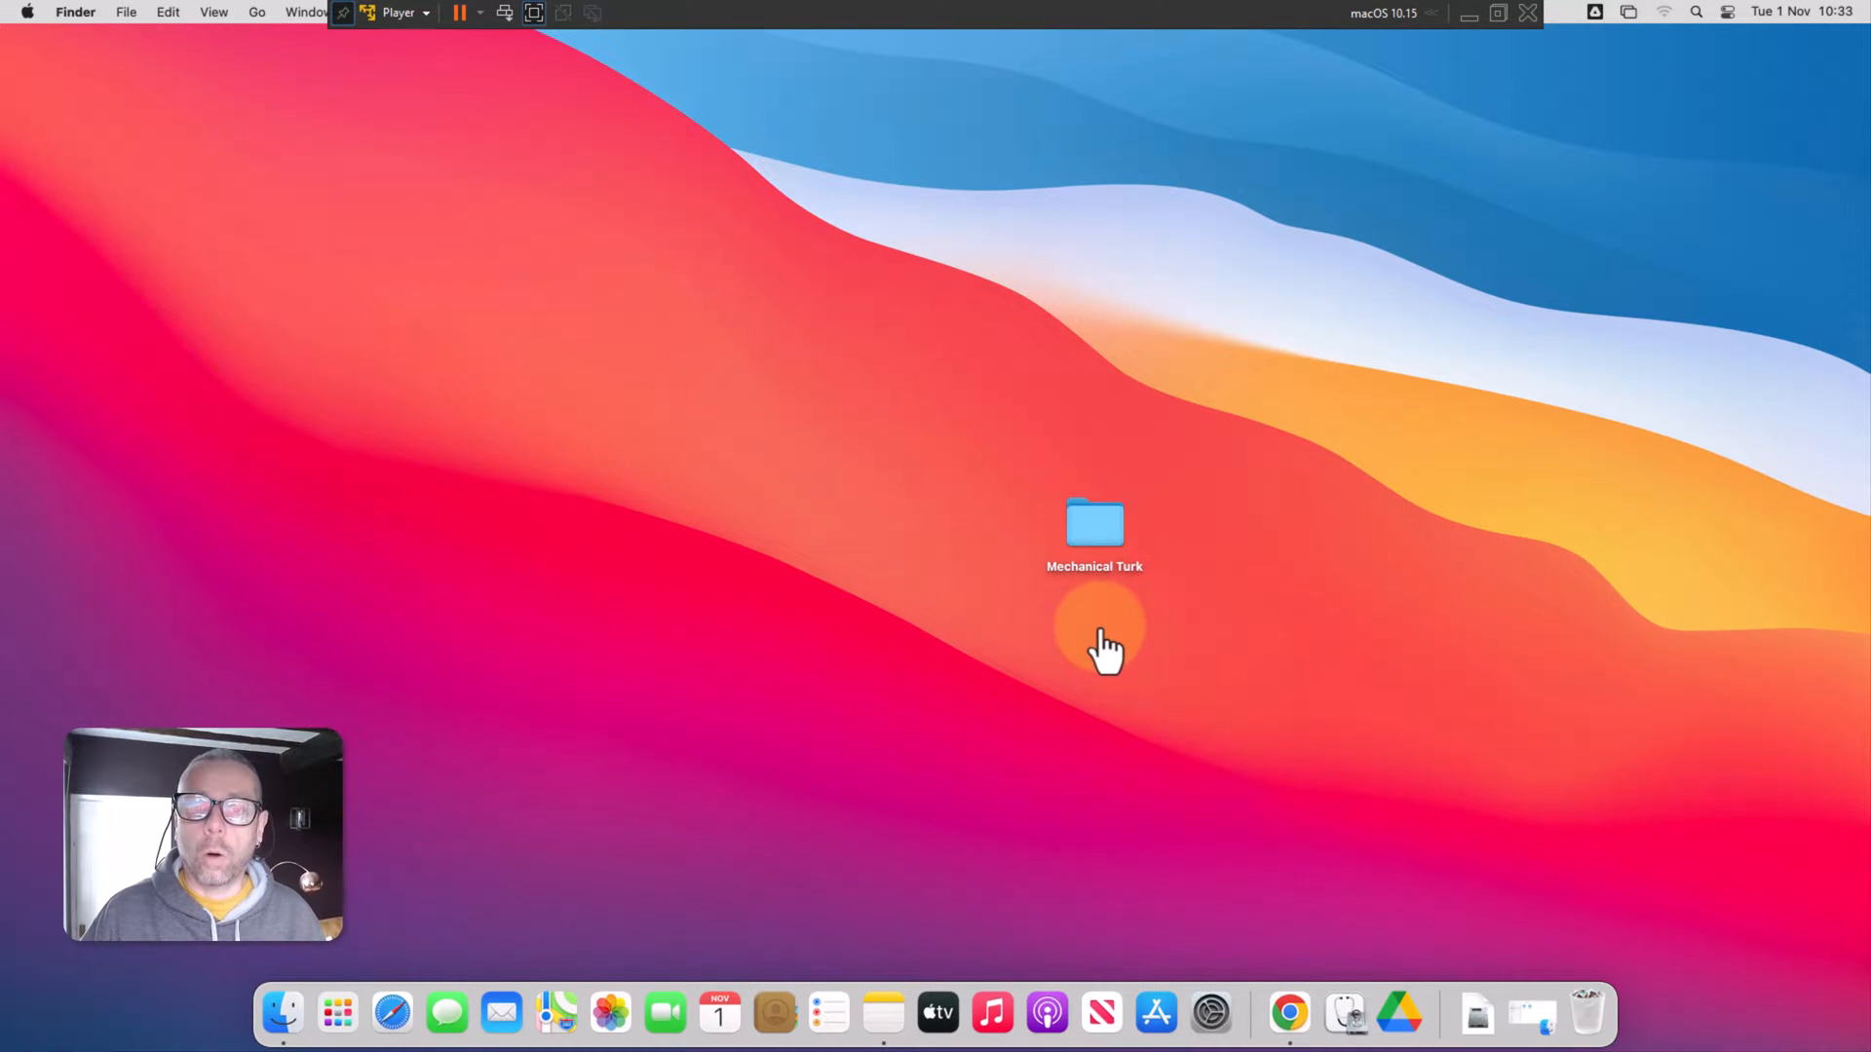
pyautogui.moveTo(283, 1014)
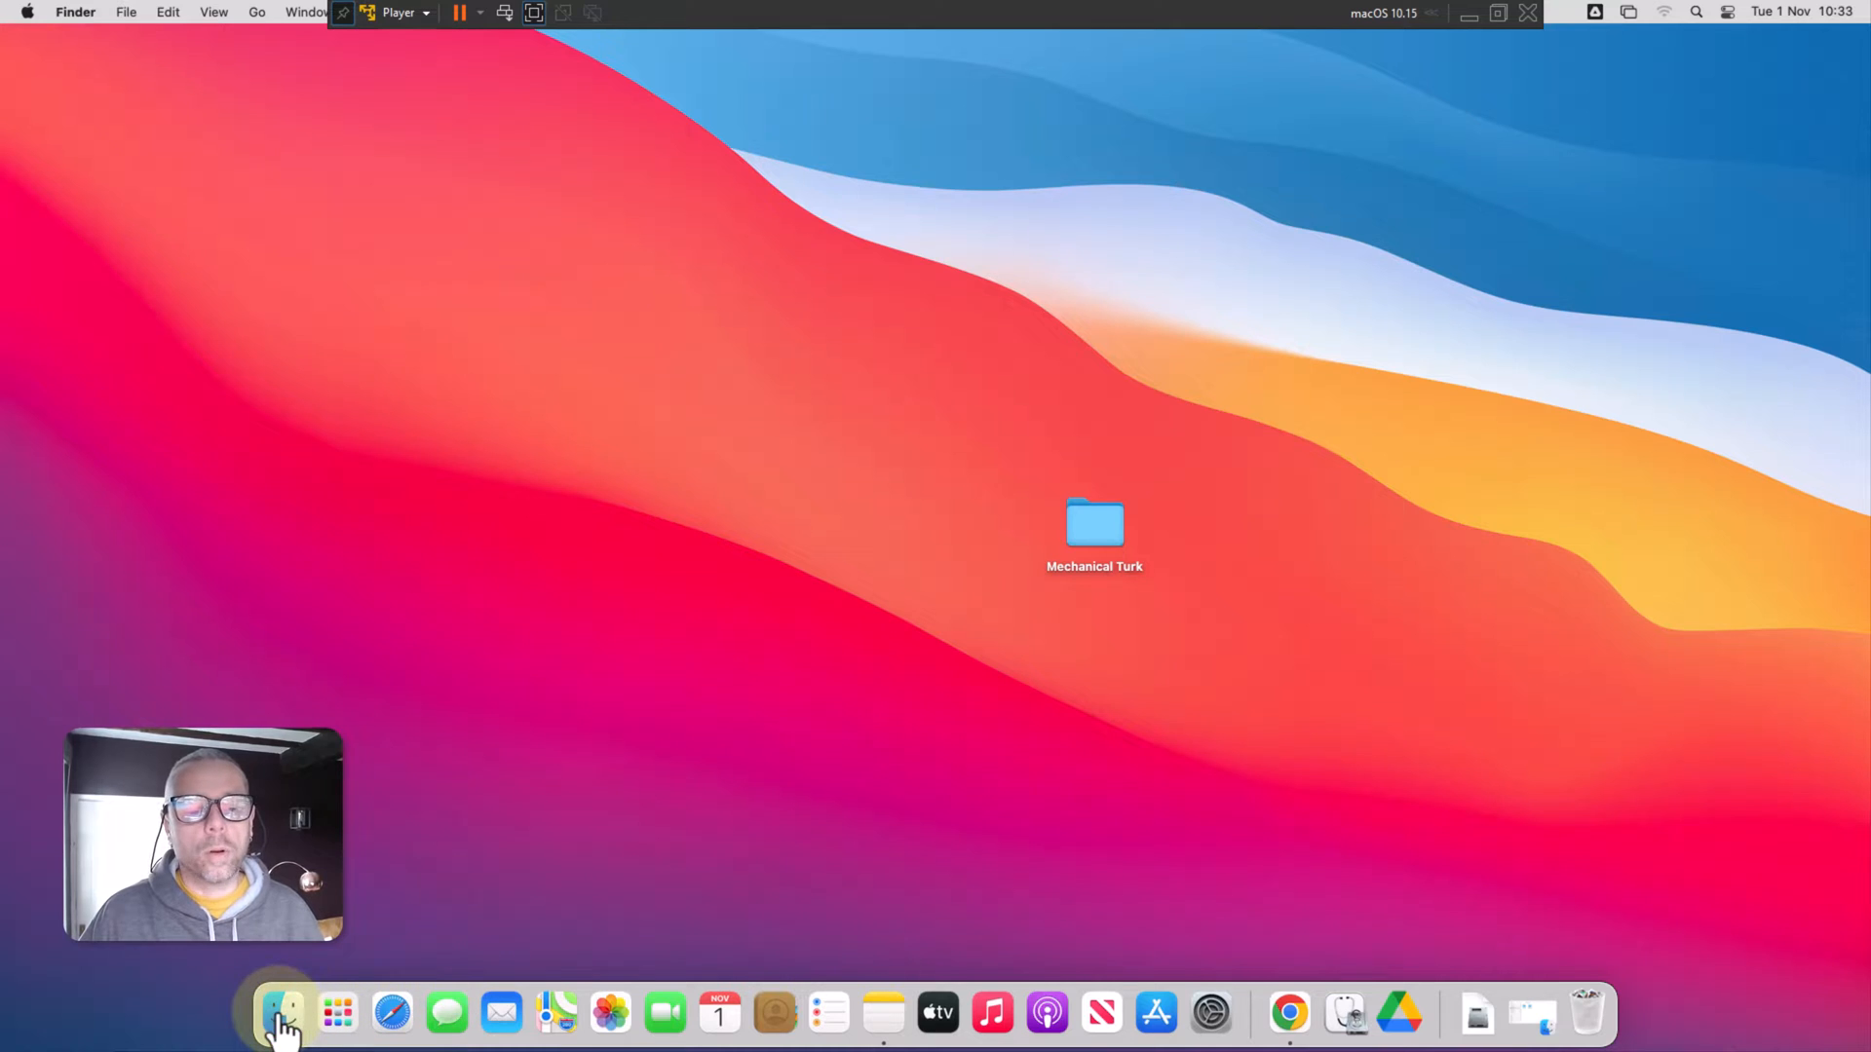
# Open a Finder window and go into the My Drive folder under Google Drive.
pyautogui.click(284, 1013)
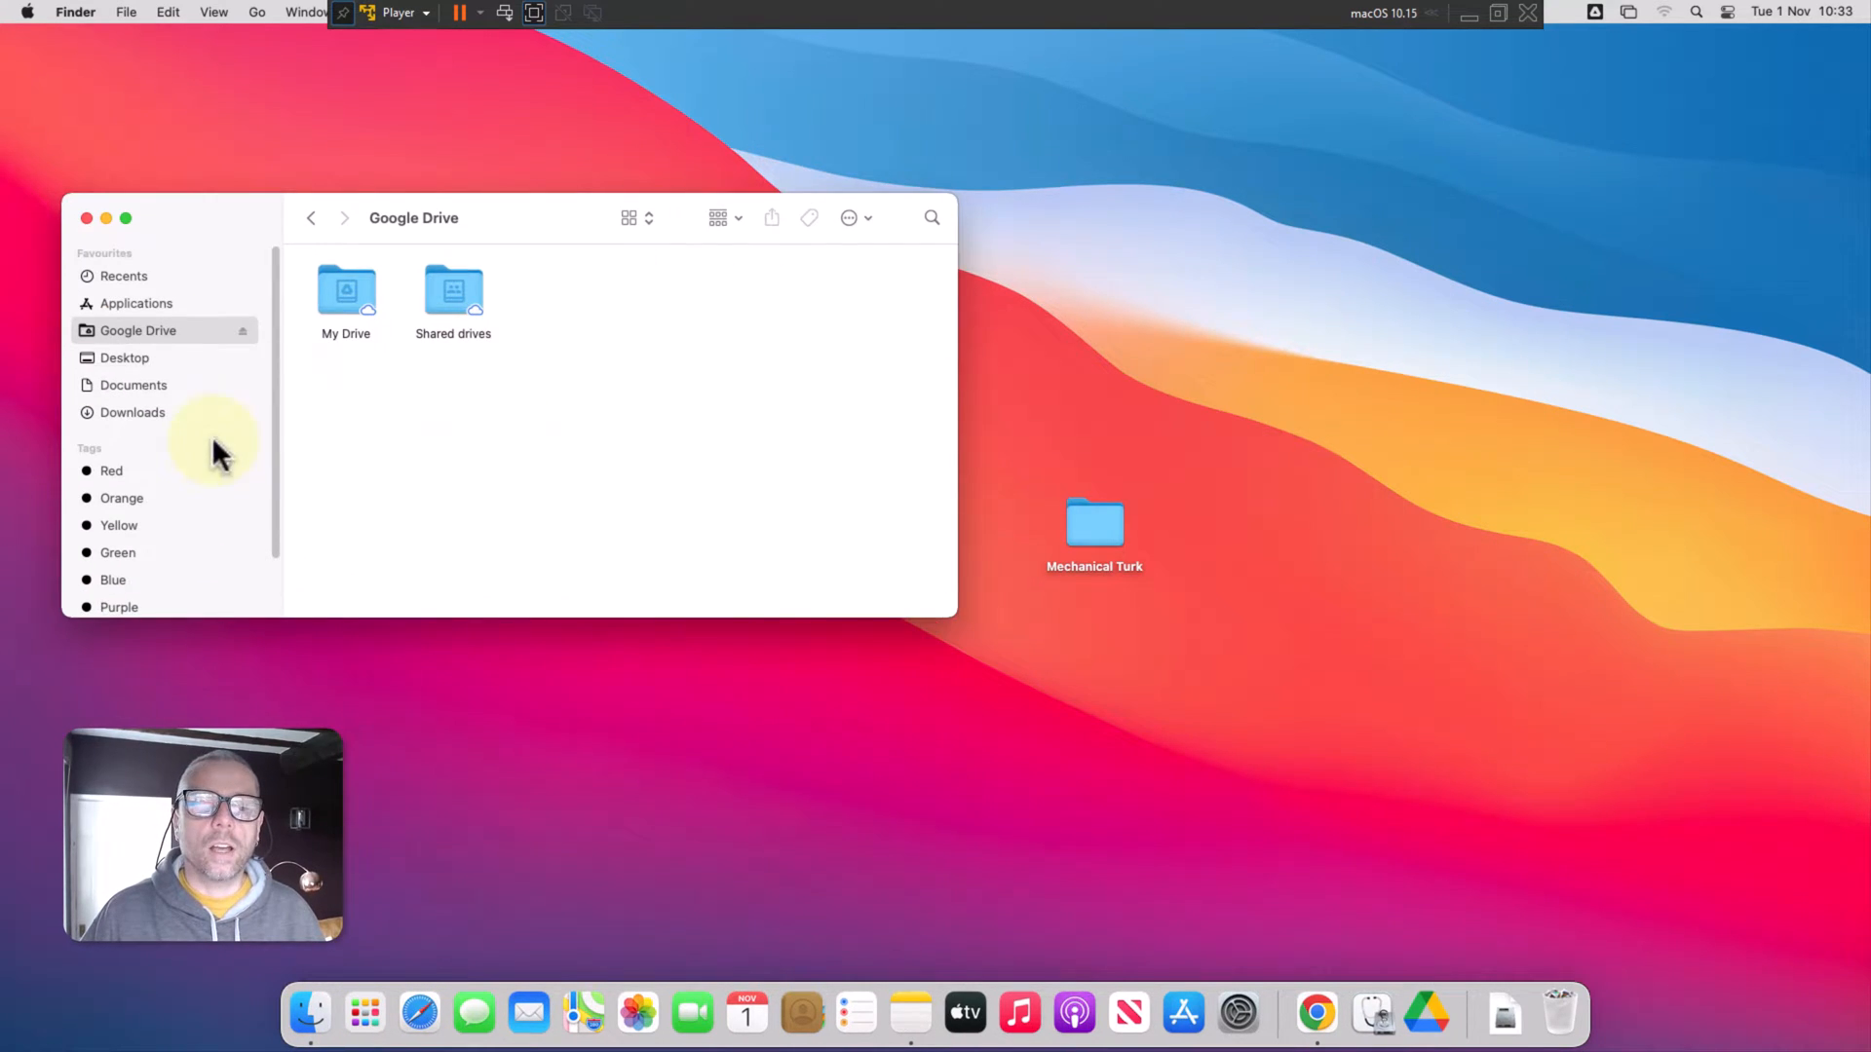
pyautogui.click(346, 292)
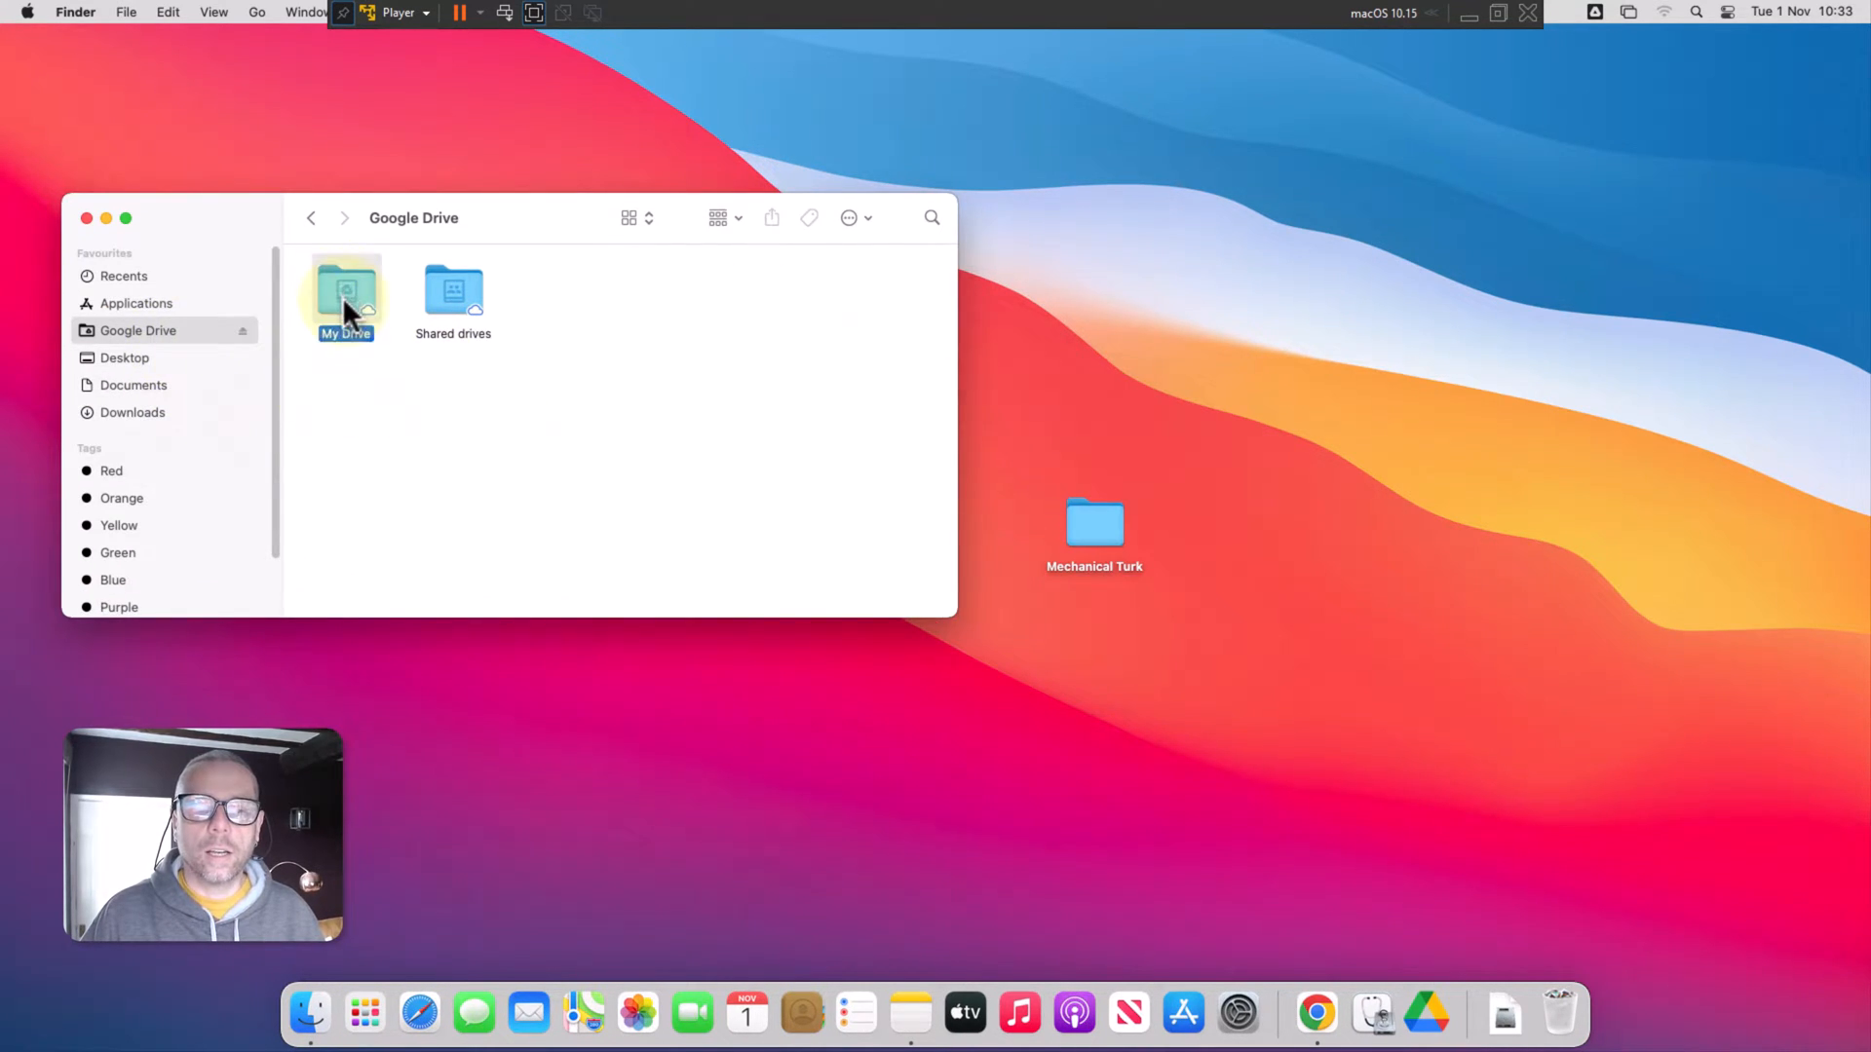
pyautogui.doubleClick(345, 292)
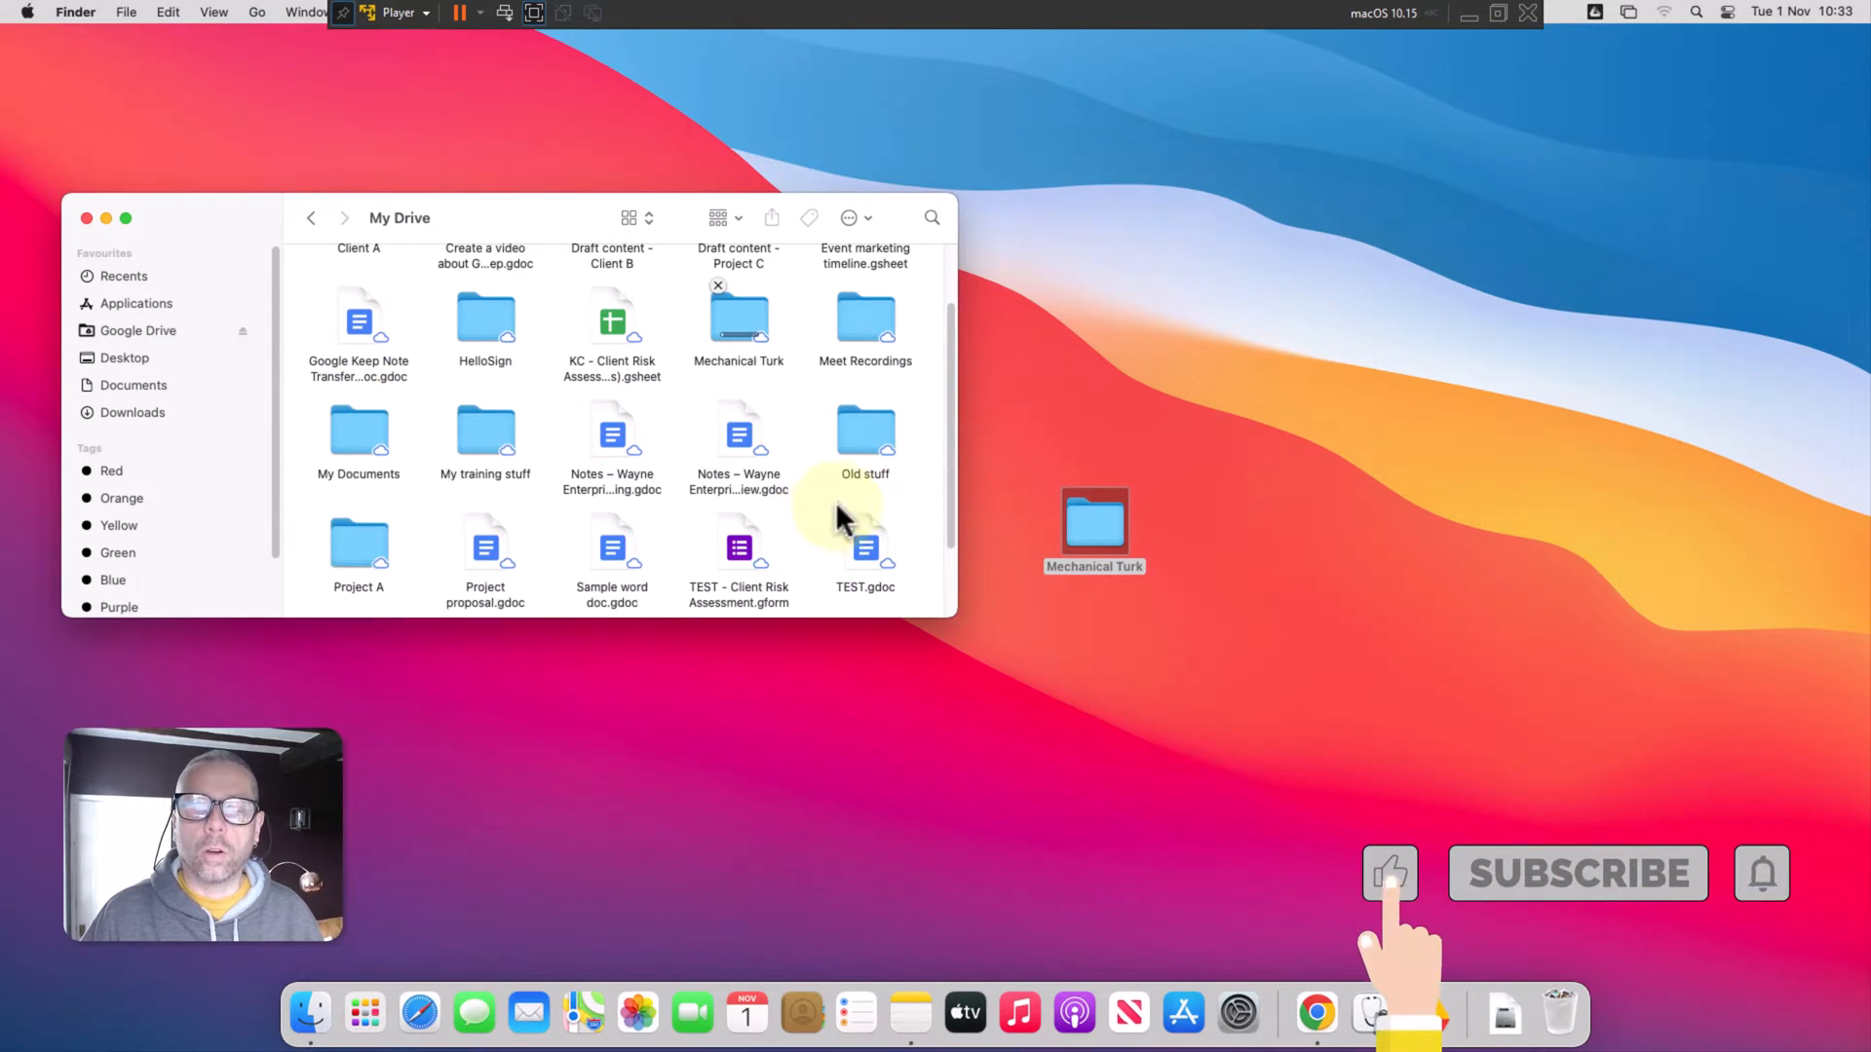
# Make an alias of the Mechanical Turk folder in My Drive.
pyautogui.rightClick(737, 322)
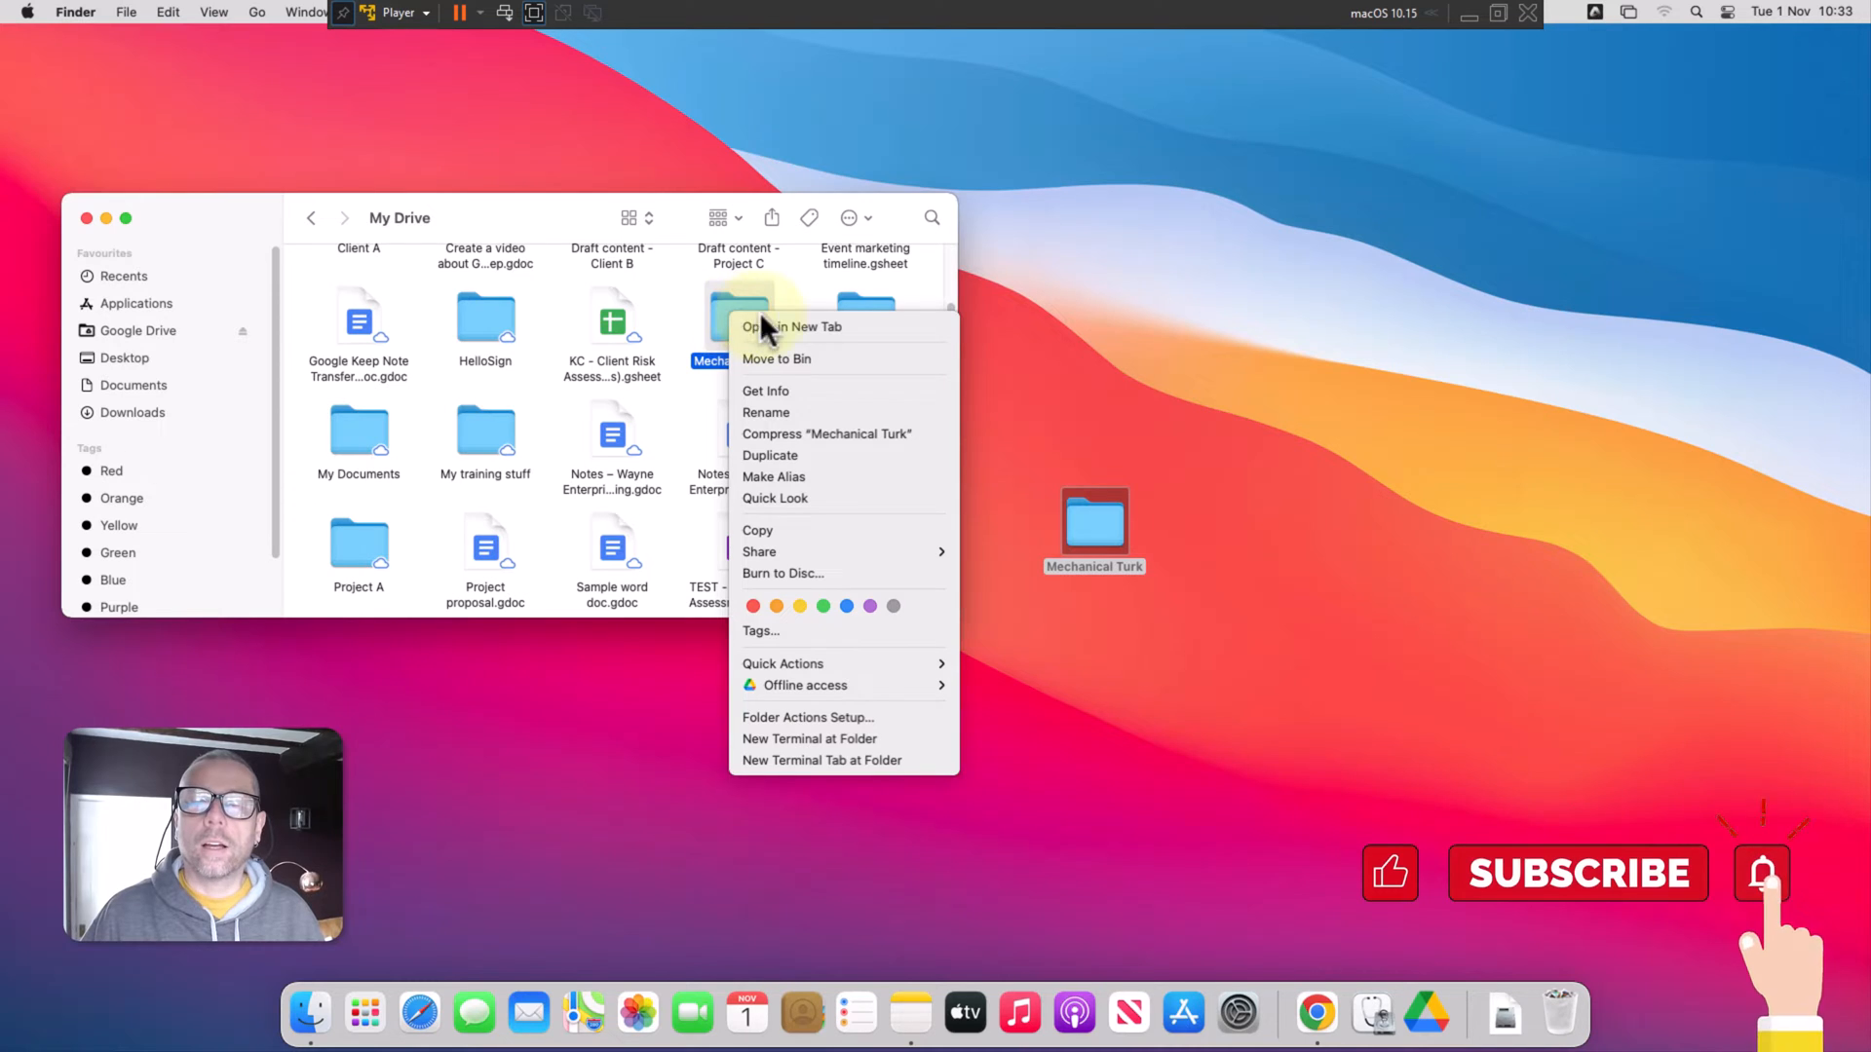
pyautogui.moveTo(793, 477)
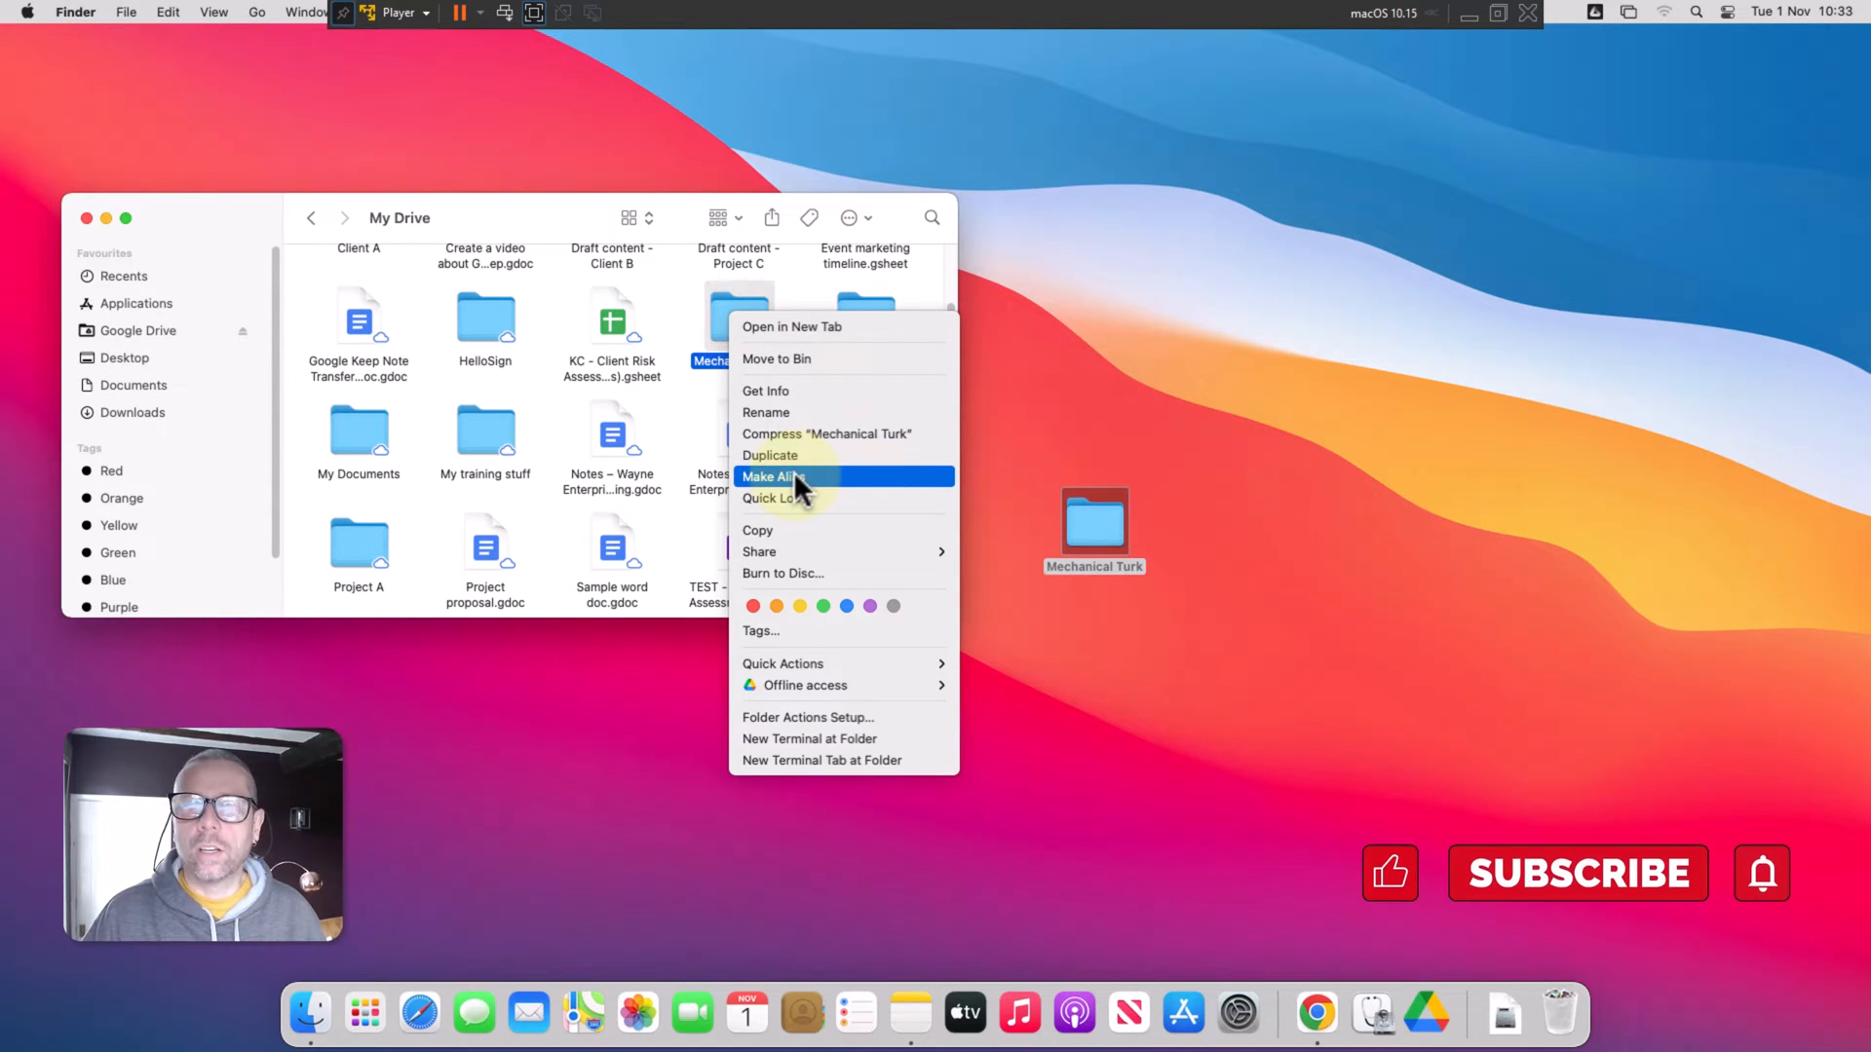
pyautogui.click(773, 477)
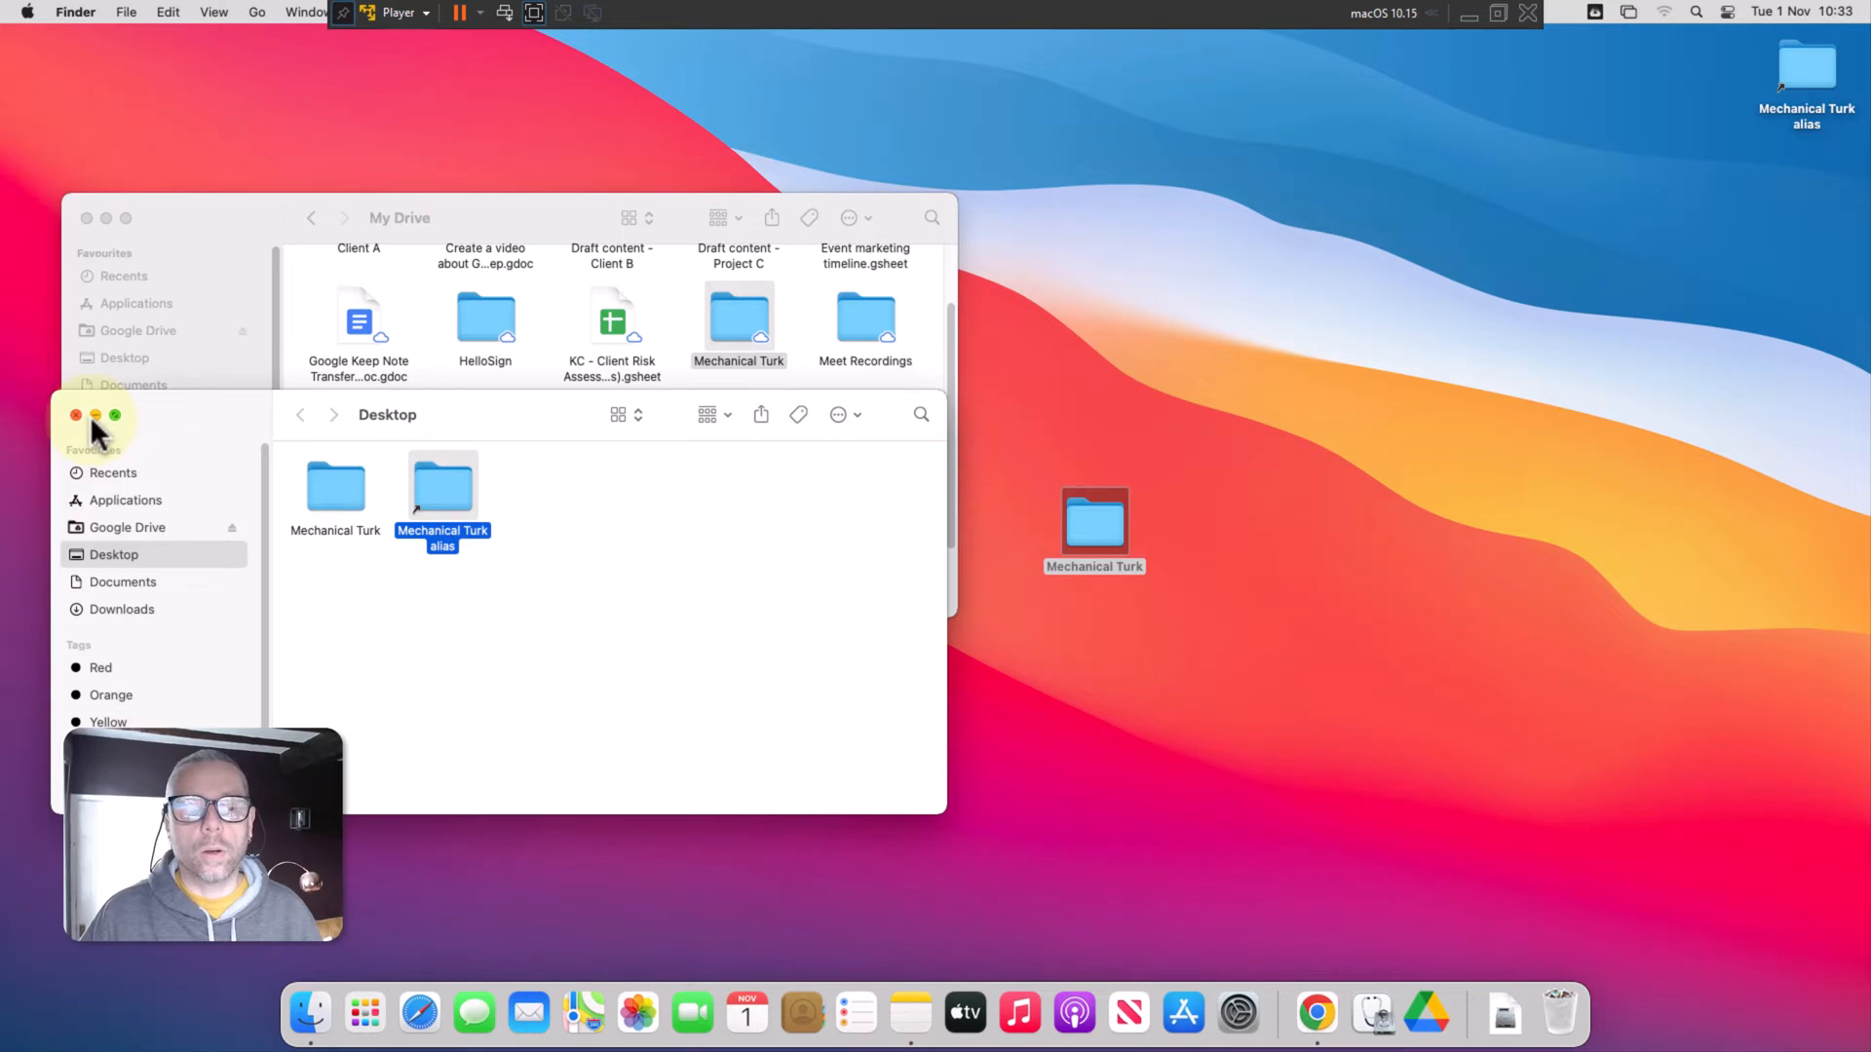
# Close the Finder windows and open the Mechanical Turk alias on the desktop.
pyautogui.click(75, 415)
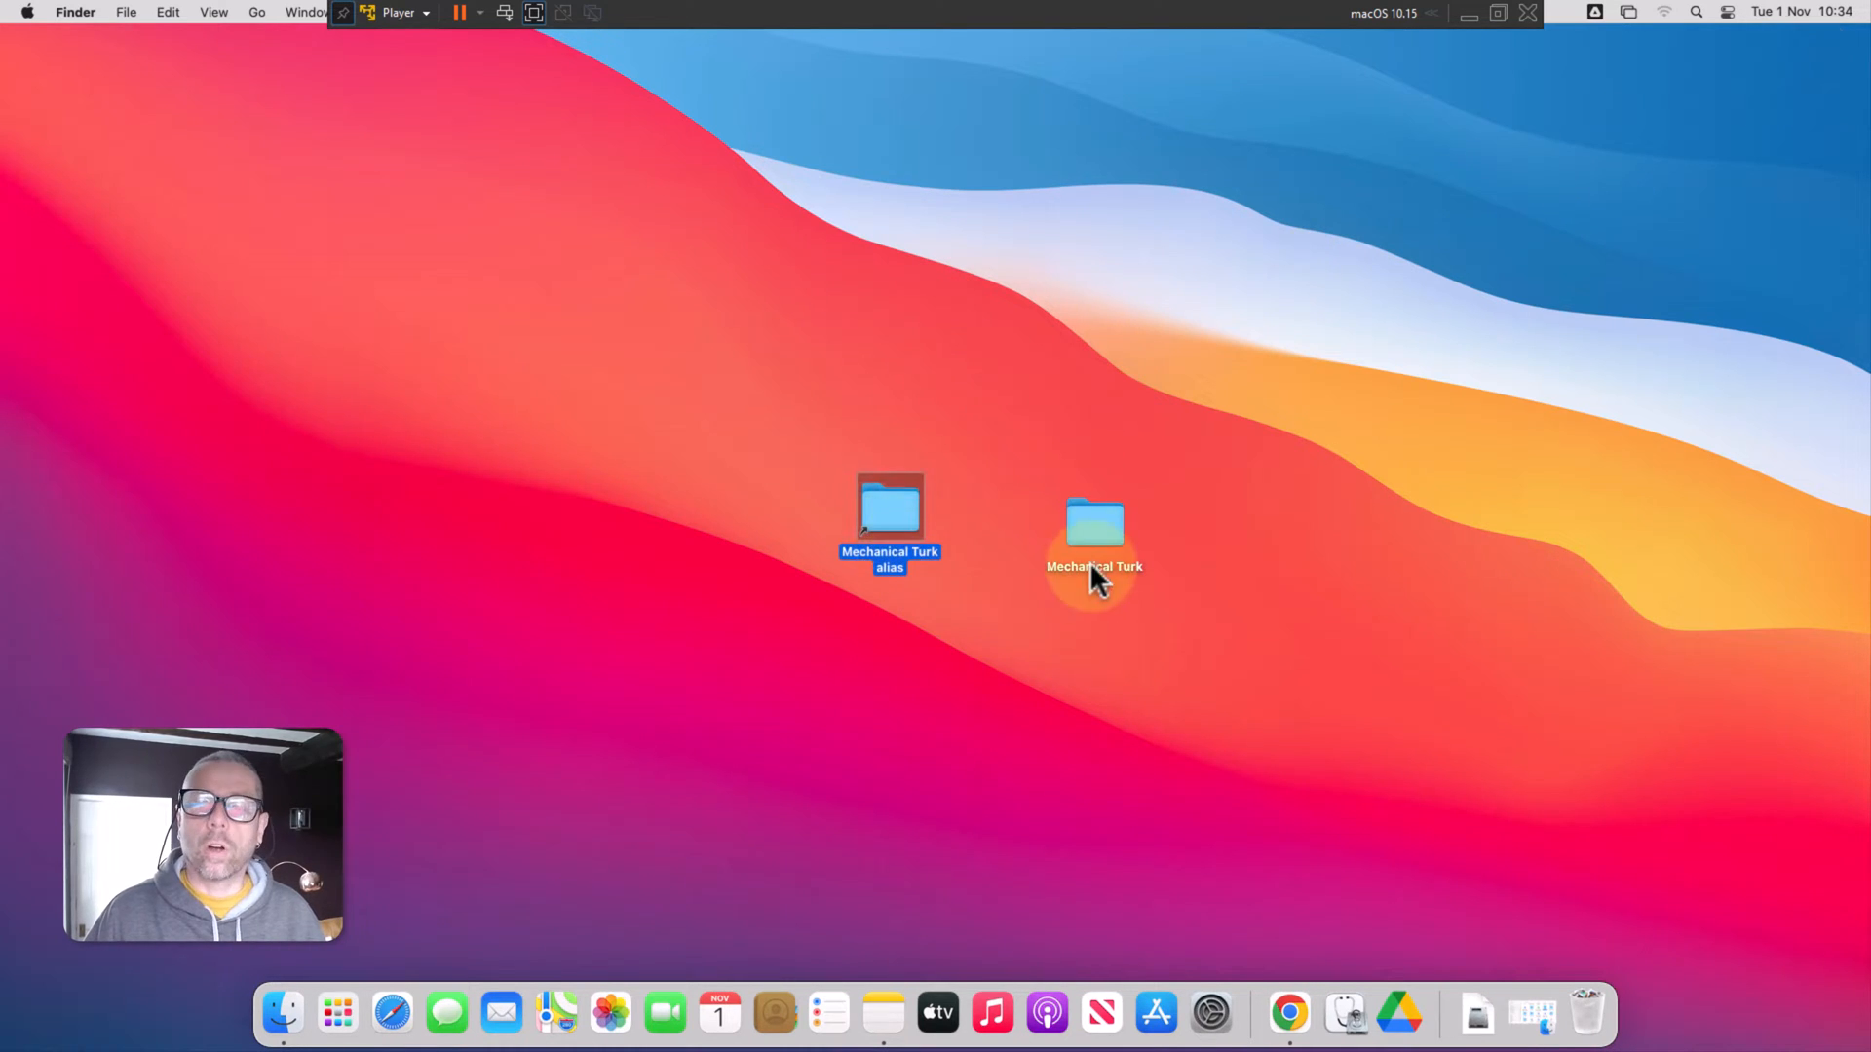
pyautogui.doubleClick(1094, 526)
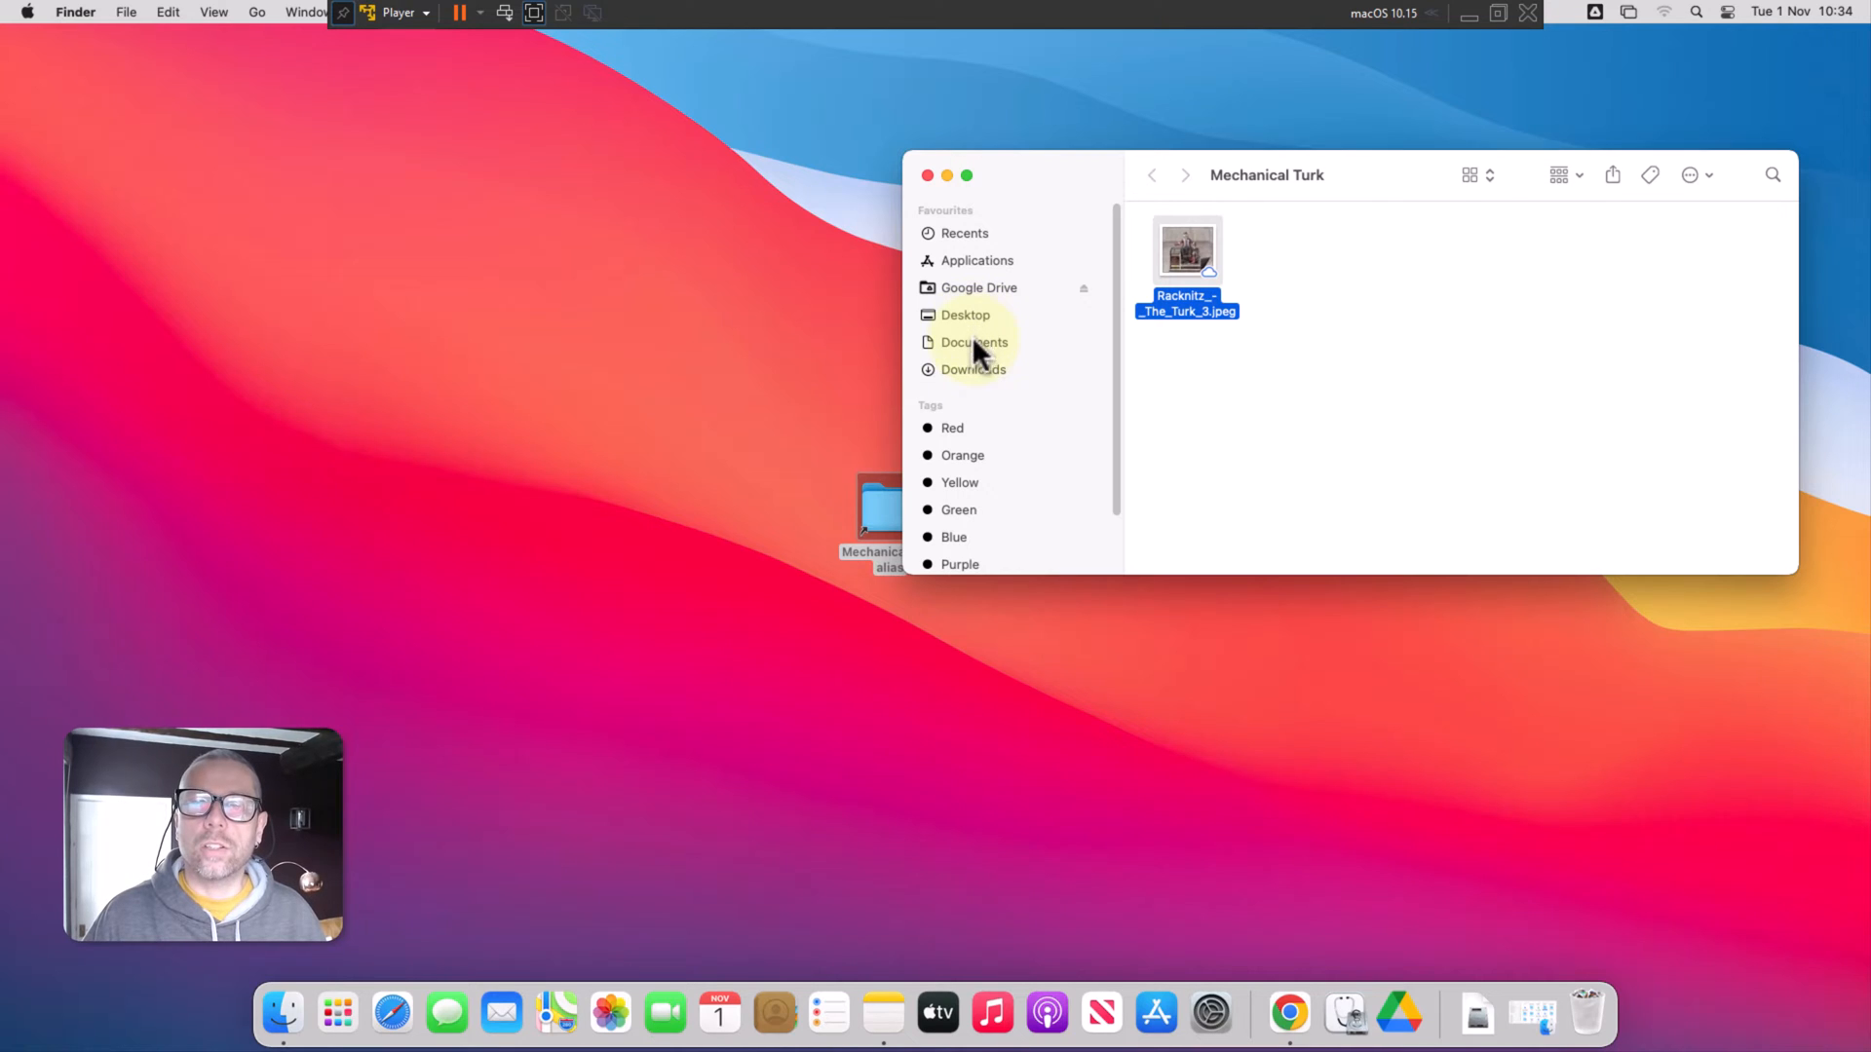
pyautogui.moveTo(967, 323)
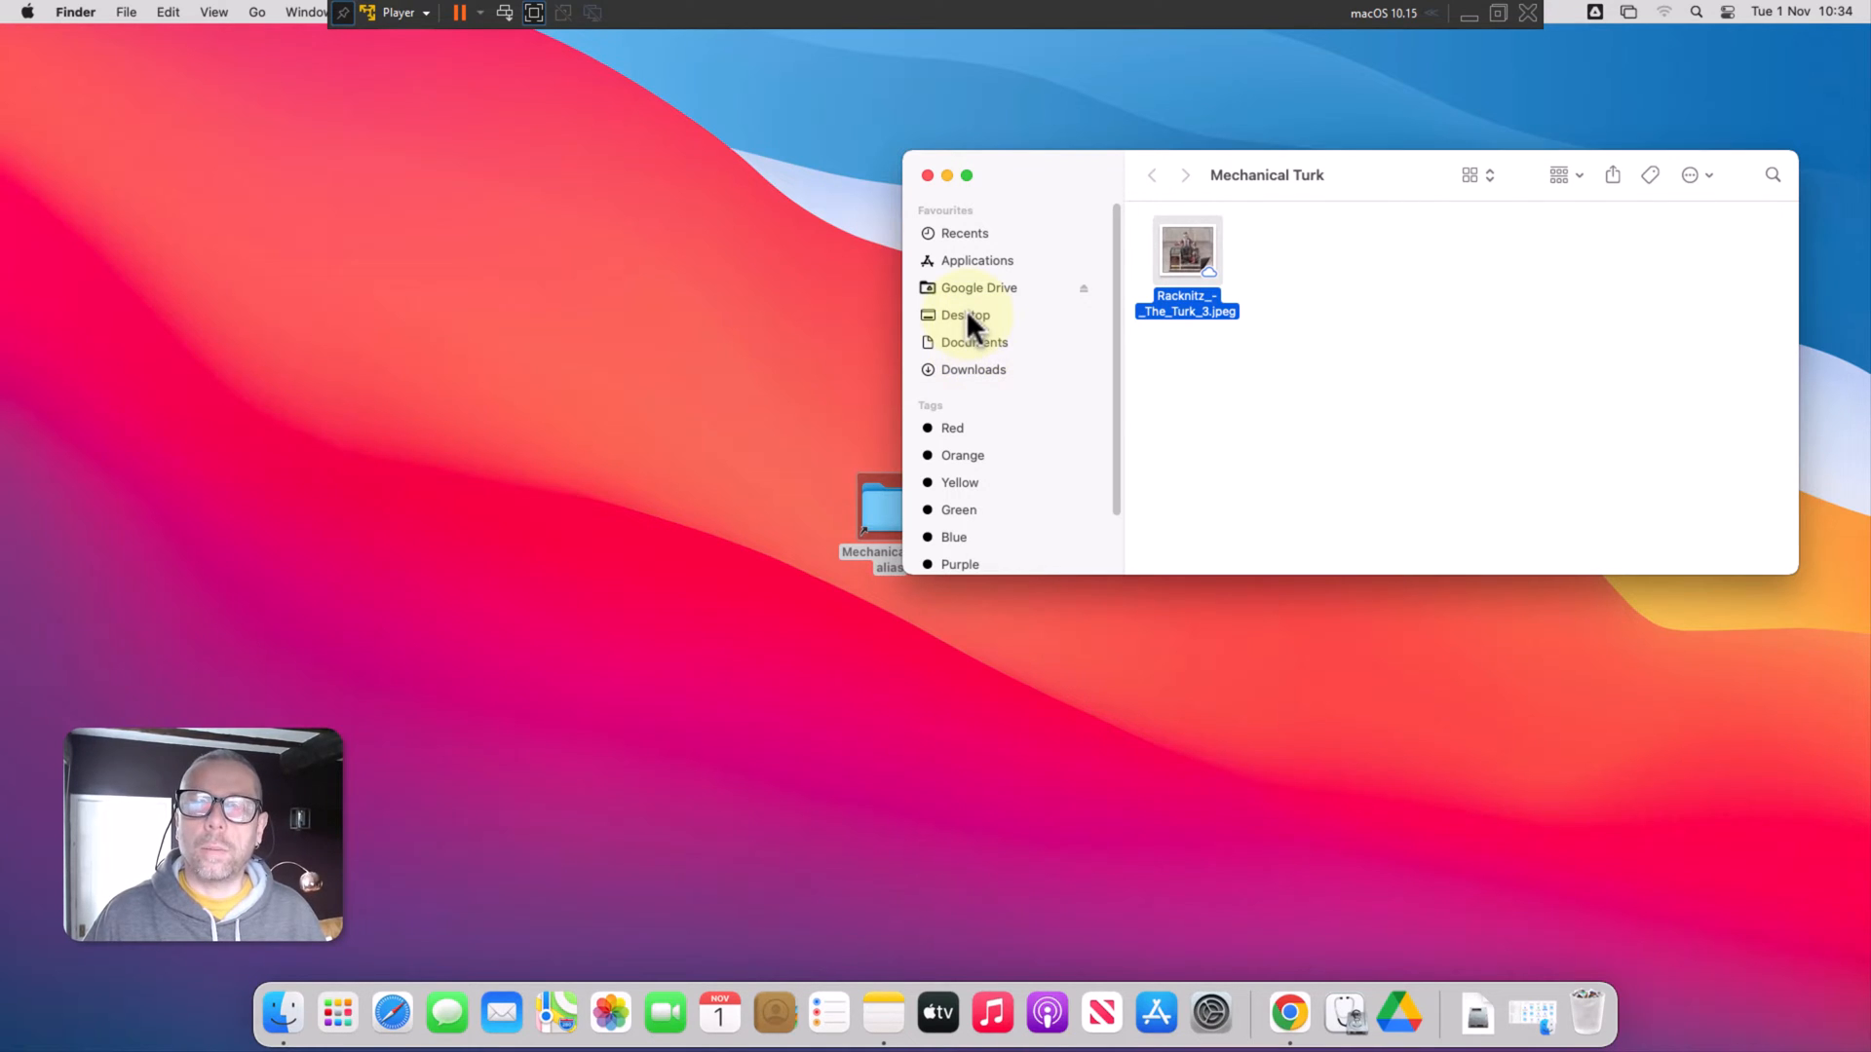
# Show the Desktop in Finder and bring up the original Mechanical Turk folder's actions menu.
pyautogui.click(966, 314)
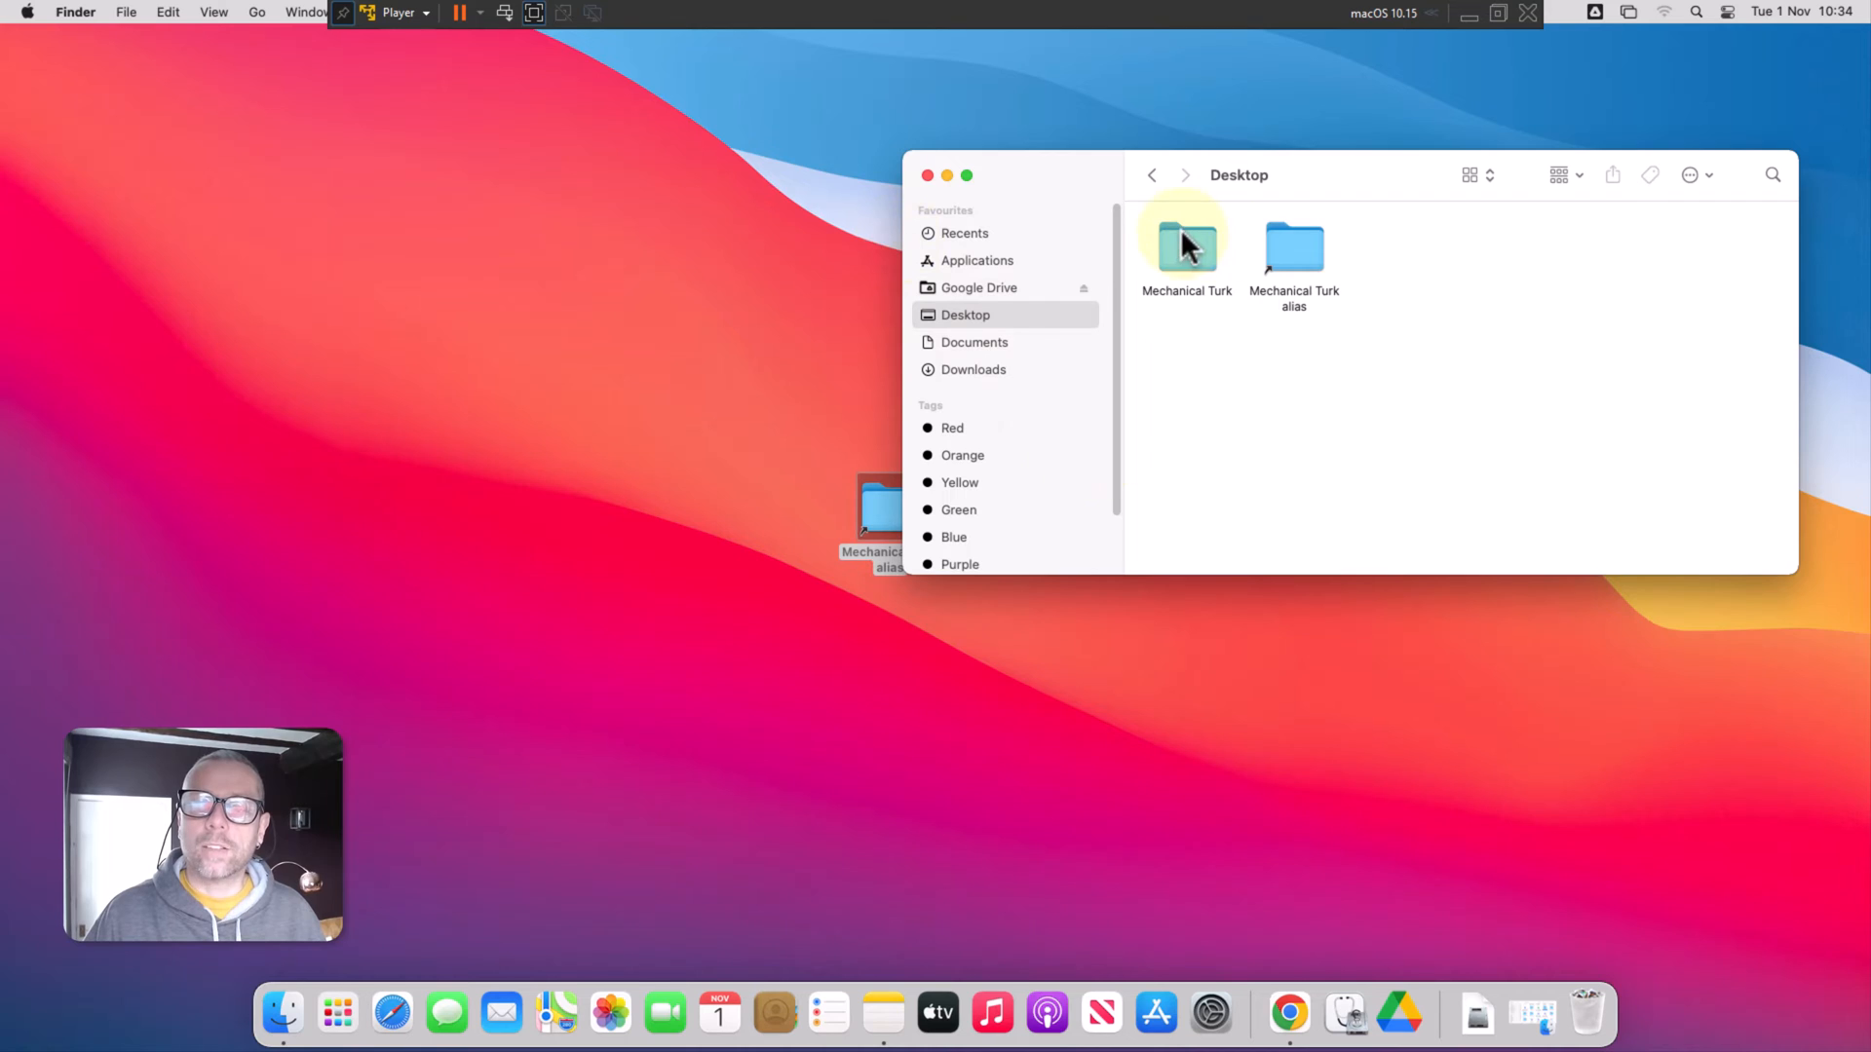
pyautogui.click(1185, 249)
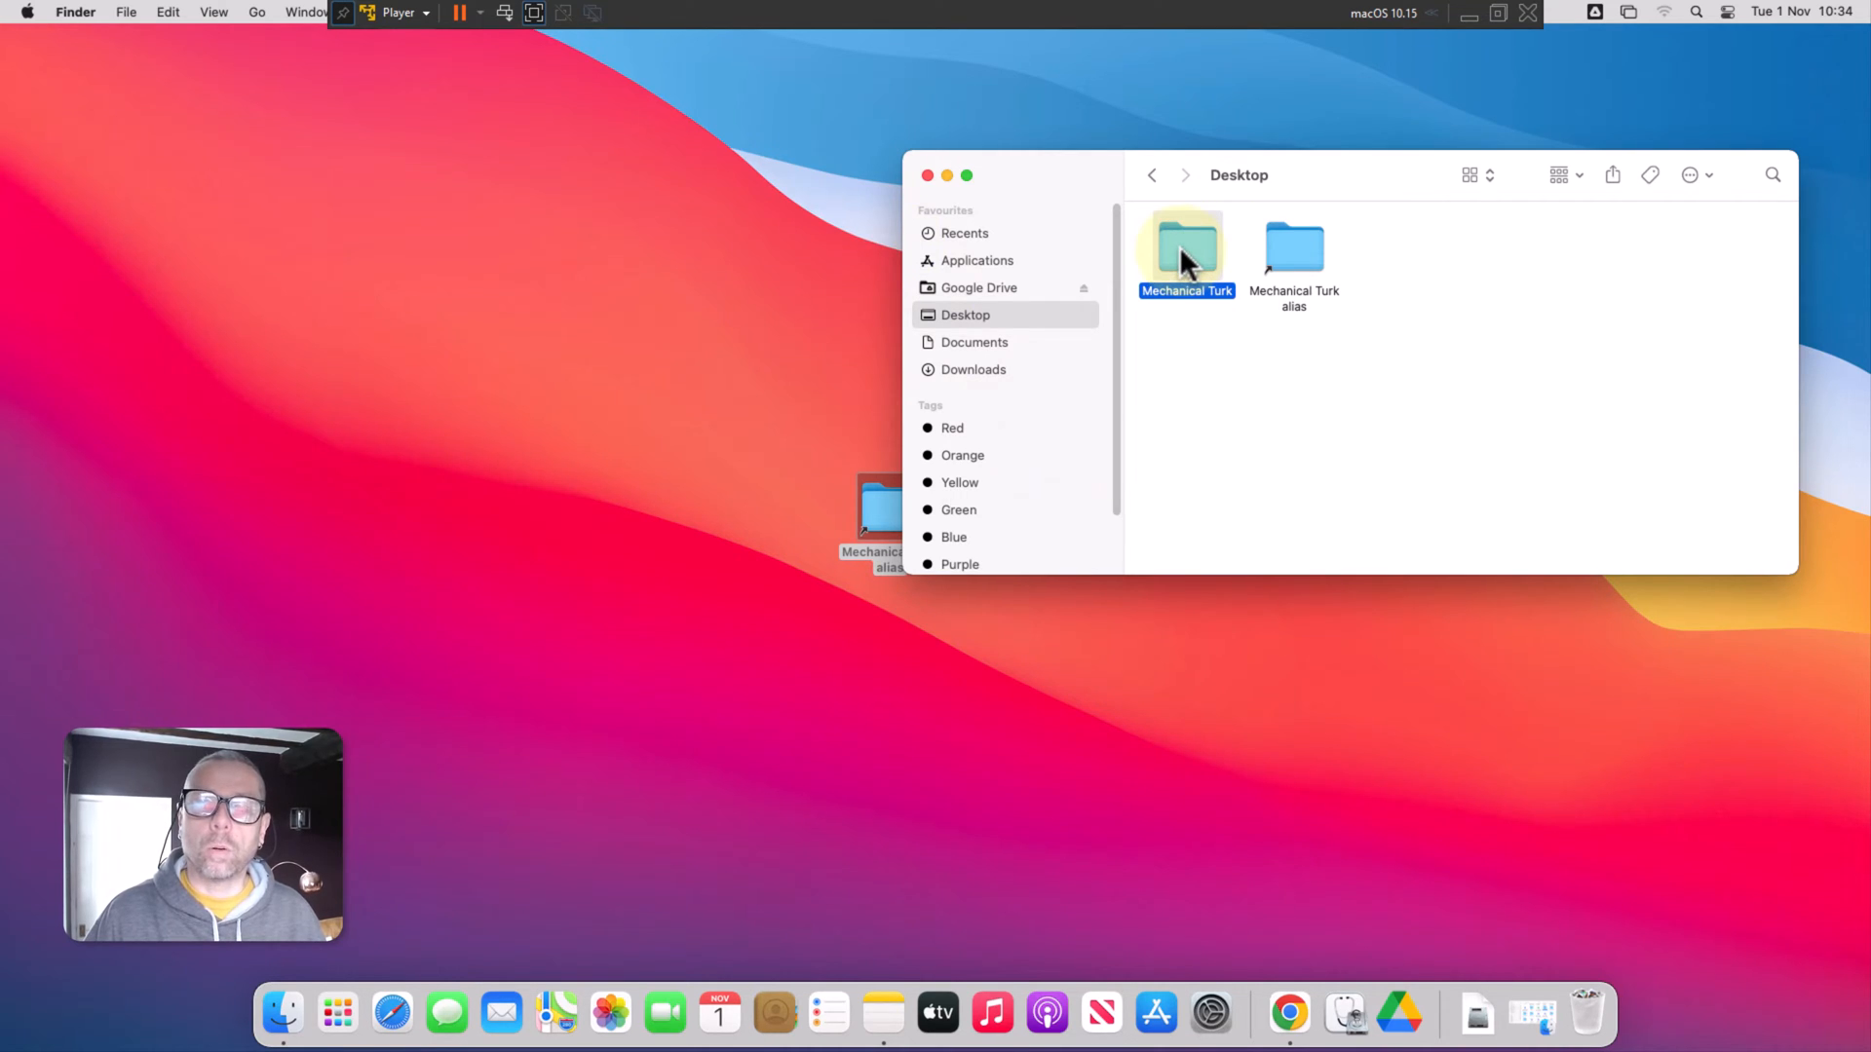
pyautogui.rightClick(1185, 251)
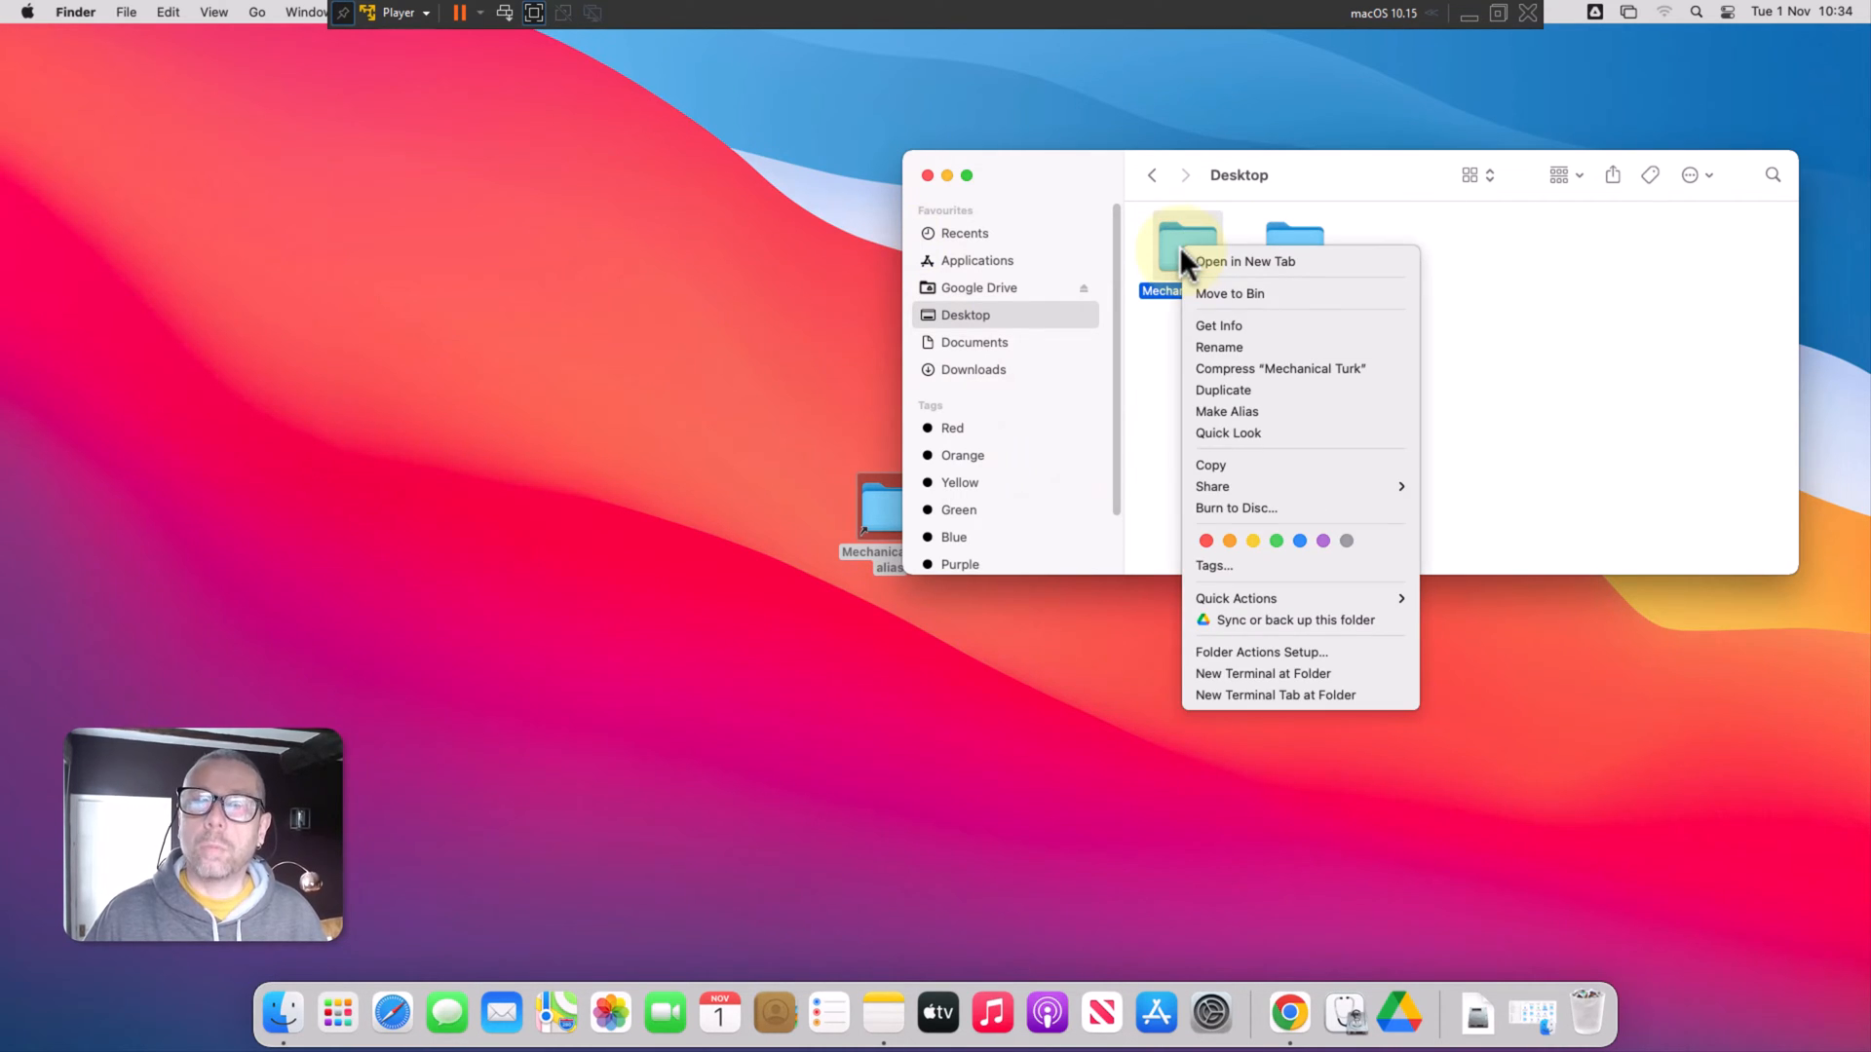
pyautogui.moveTo(1229, 294)
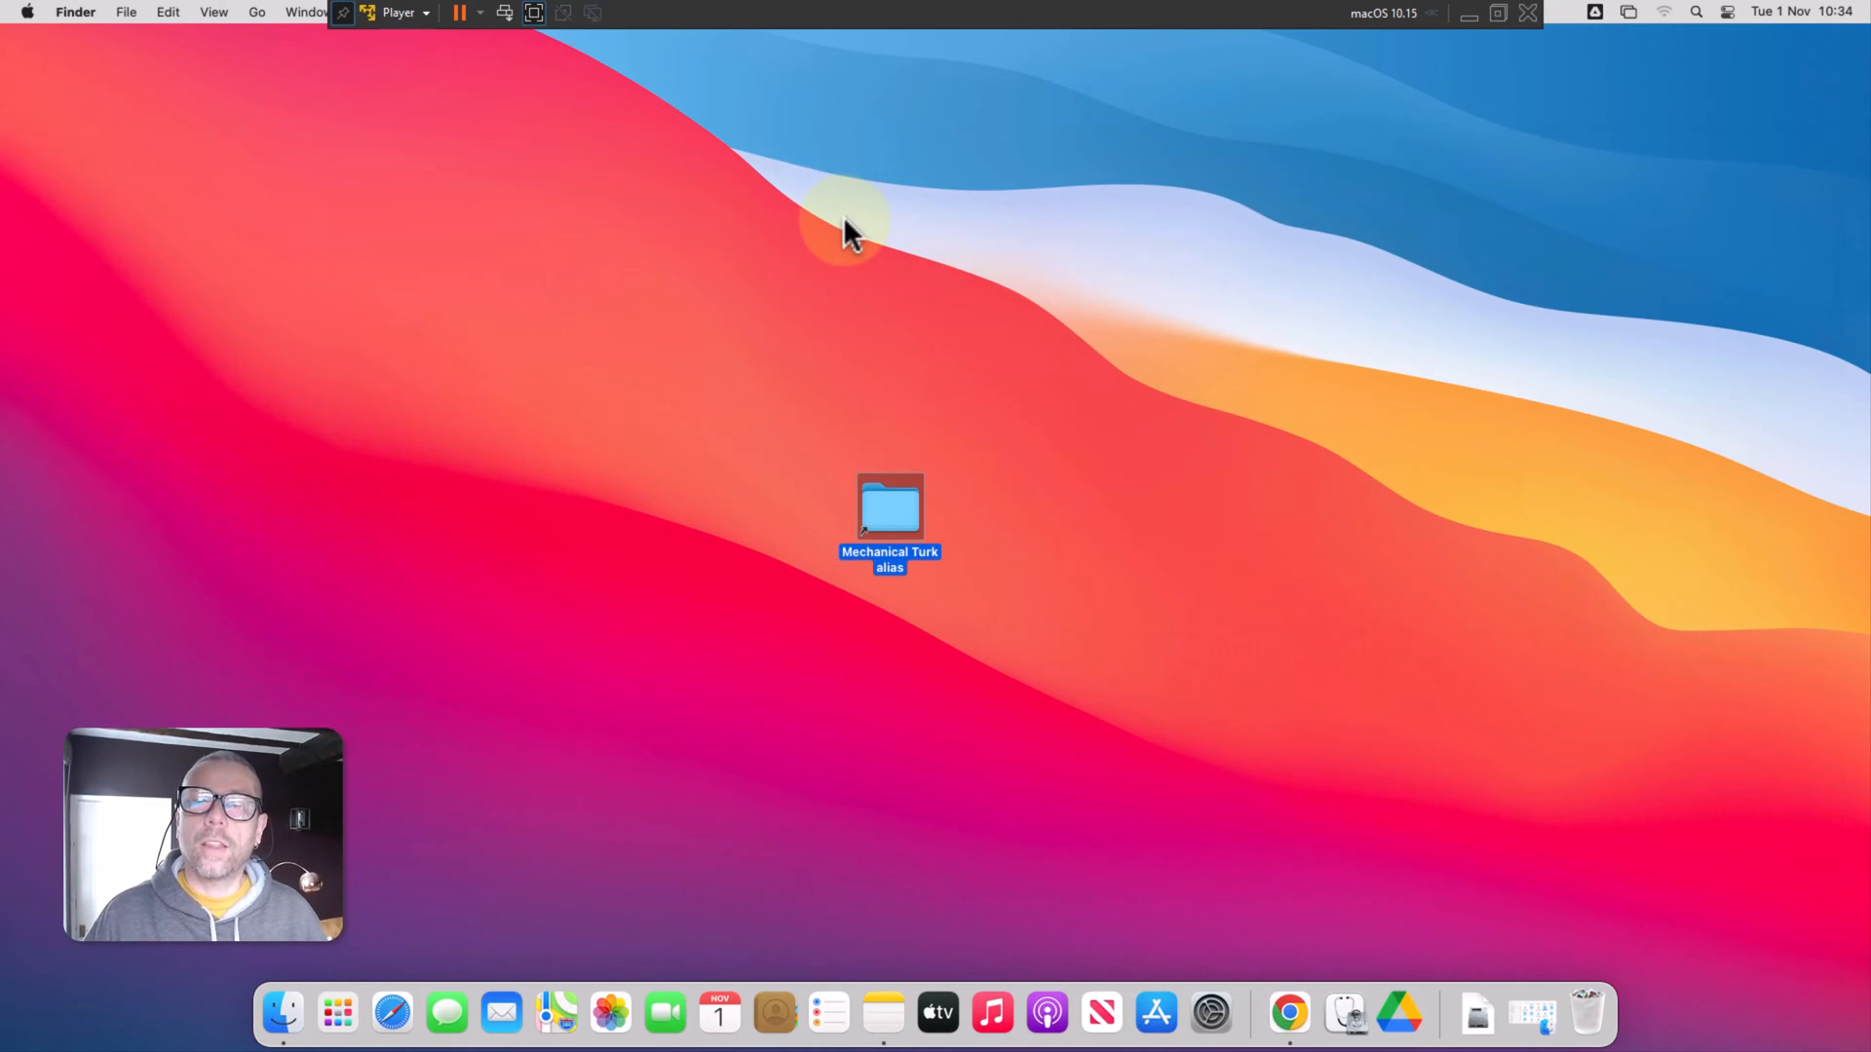
pyautogui.moveTo(868, 322)
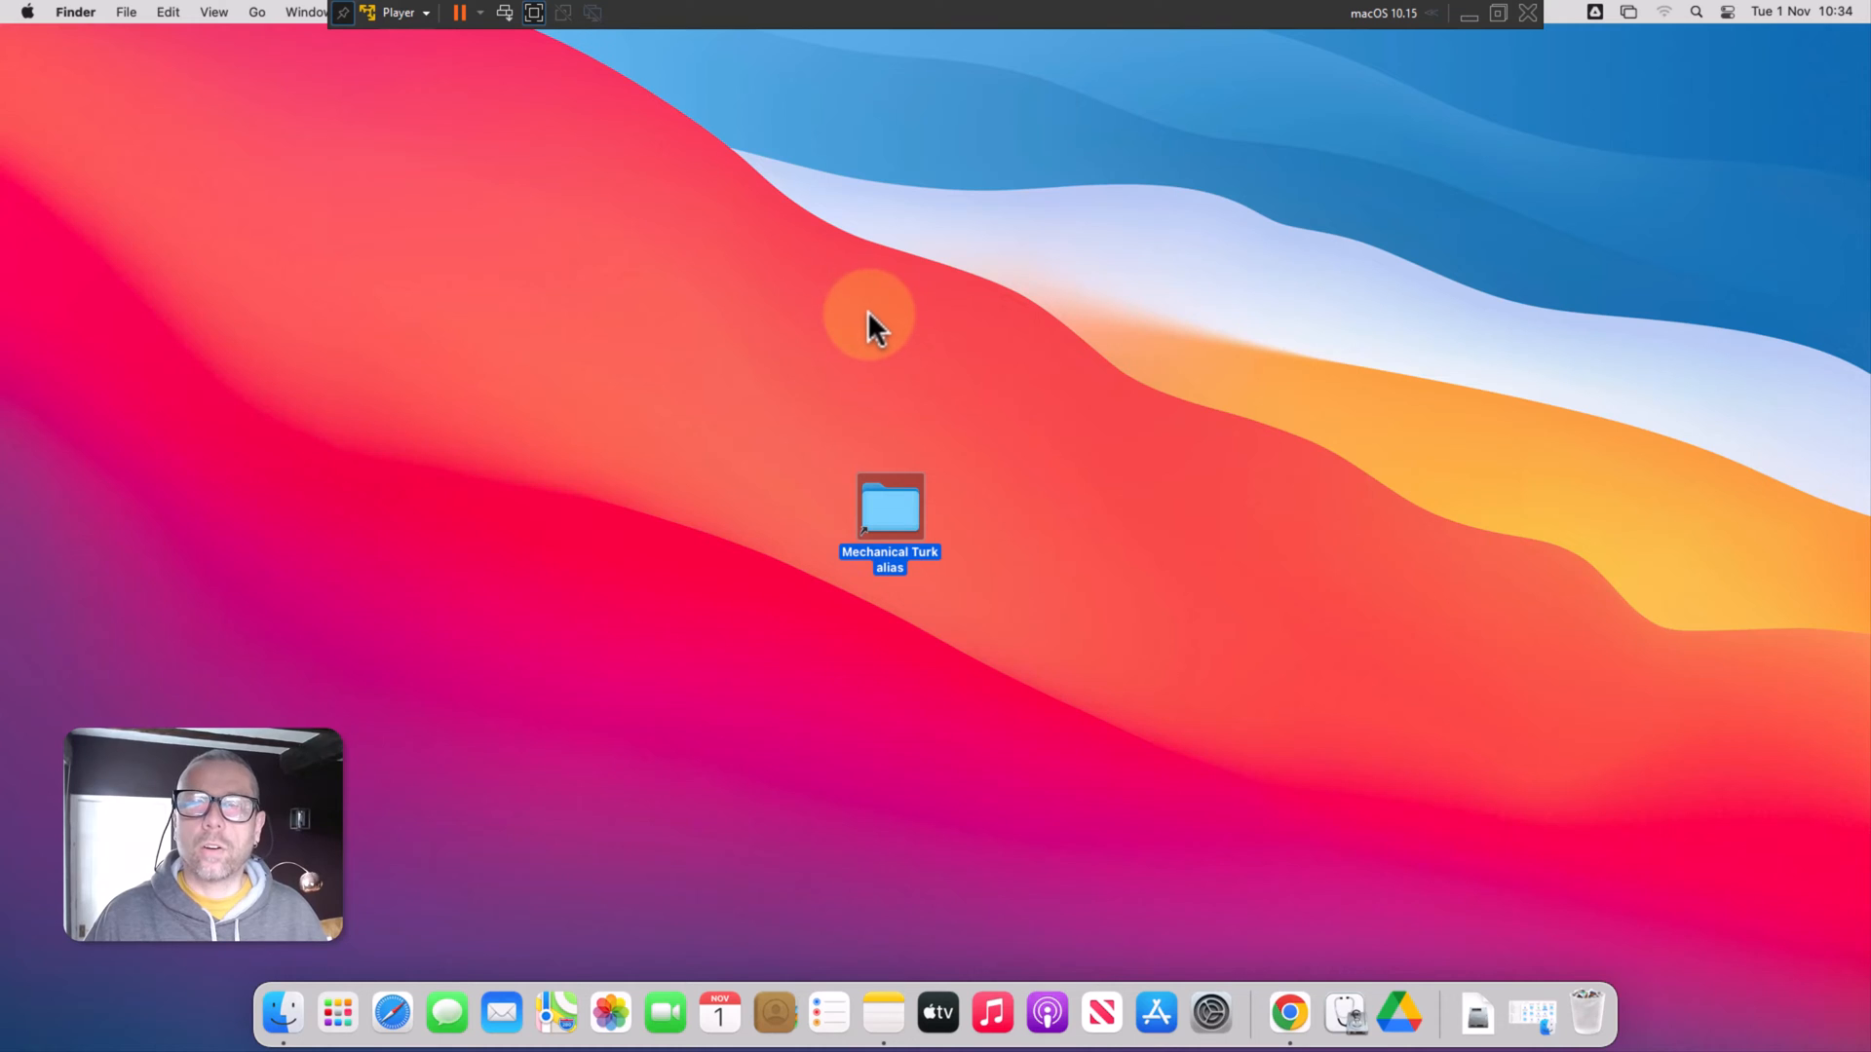